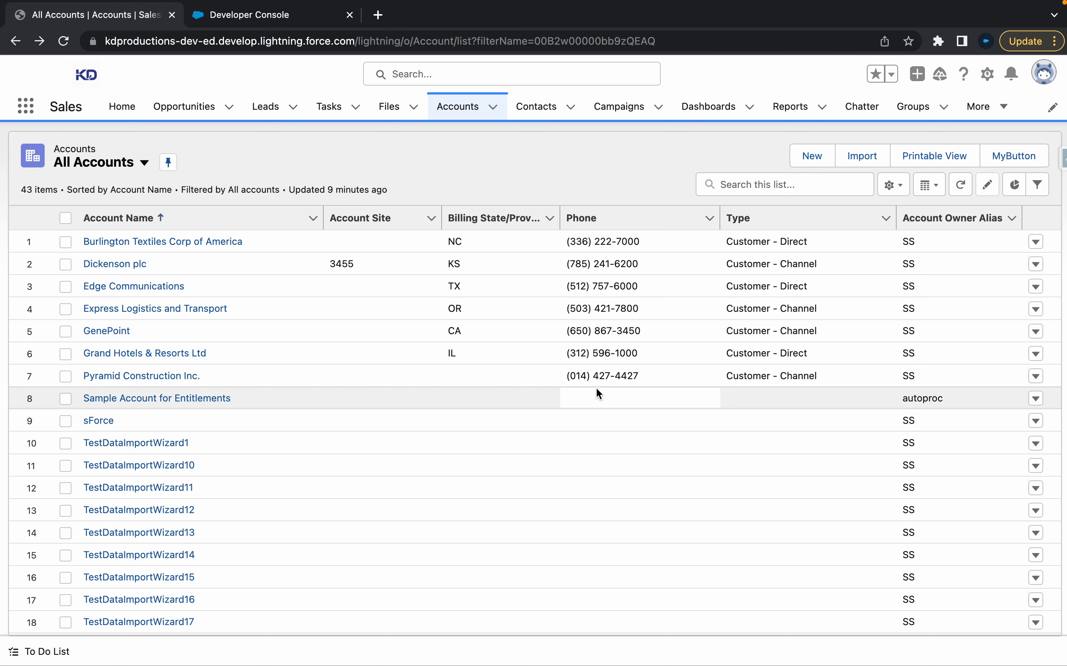
mouse_move(735, 87)
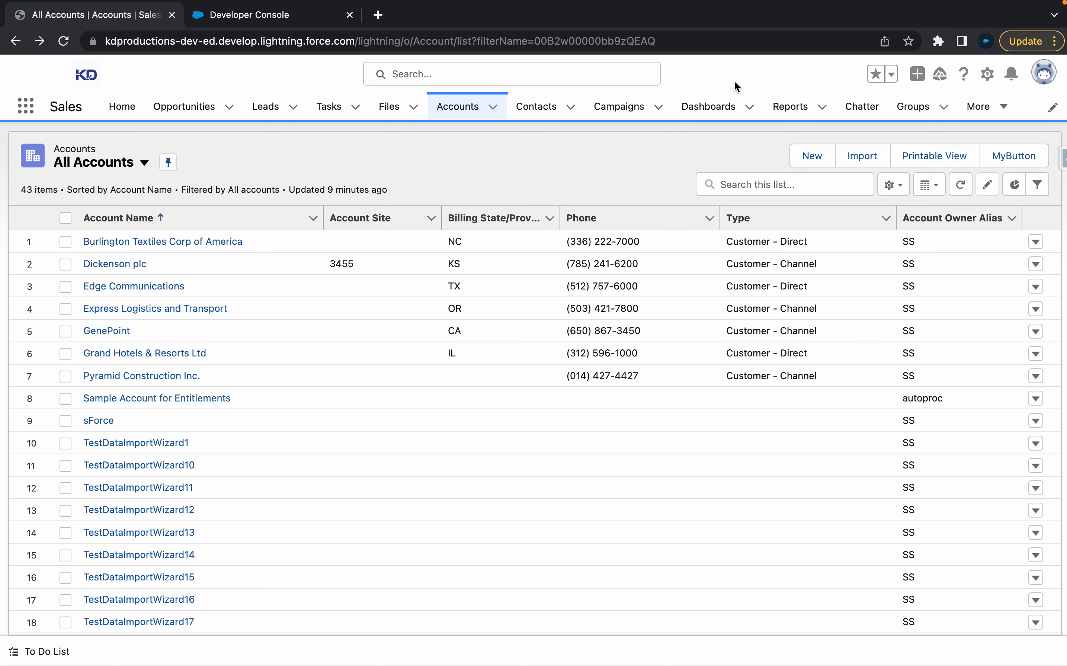
mouse_move(747, 84)
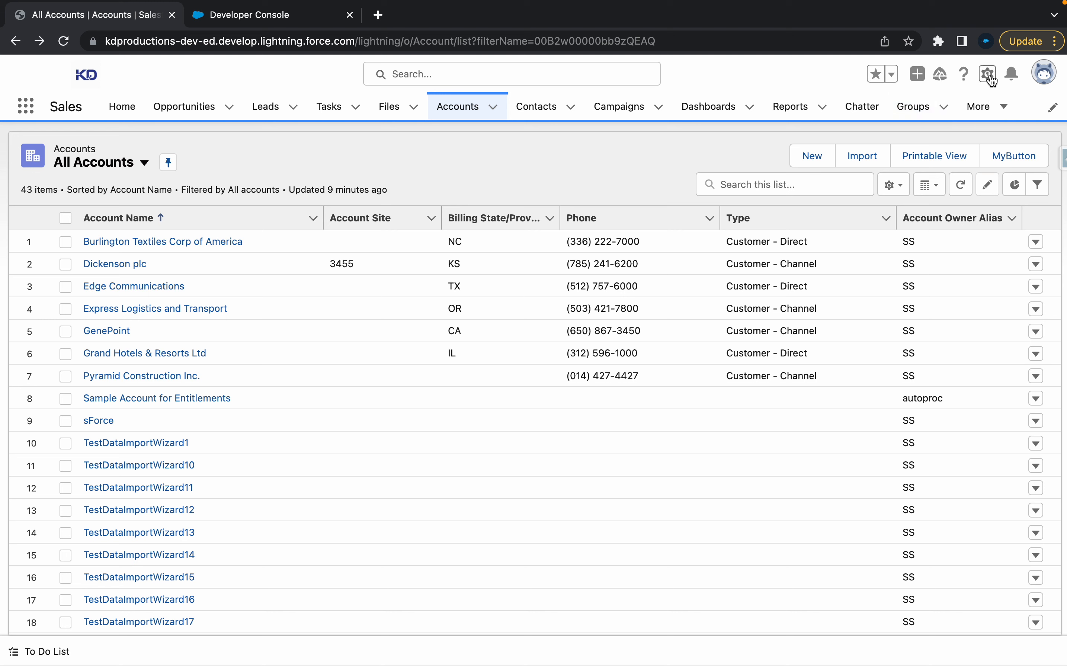
Open the Setup gear menu from the All Accounts list.
click(986, 73)
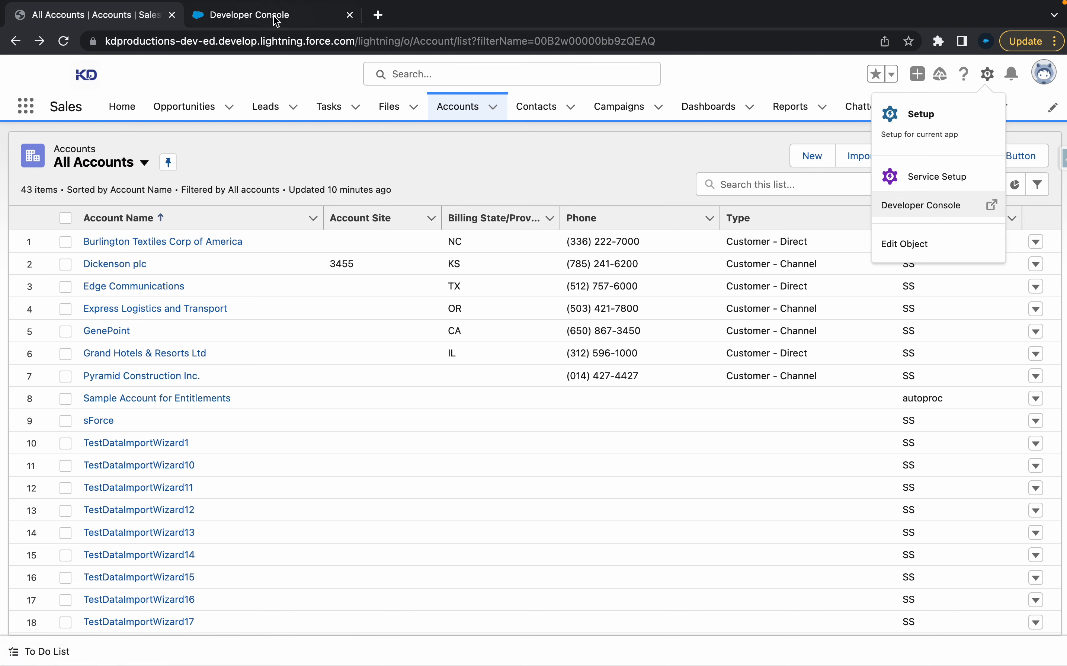
Launch Developer Console and enter 'Select Fields(All) FROM Account LIMIT 201' in the Query Editor.
click(920, 205)
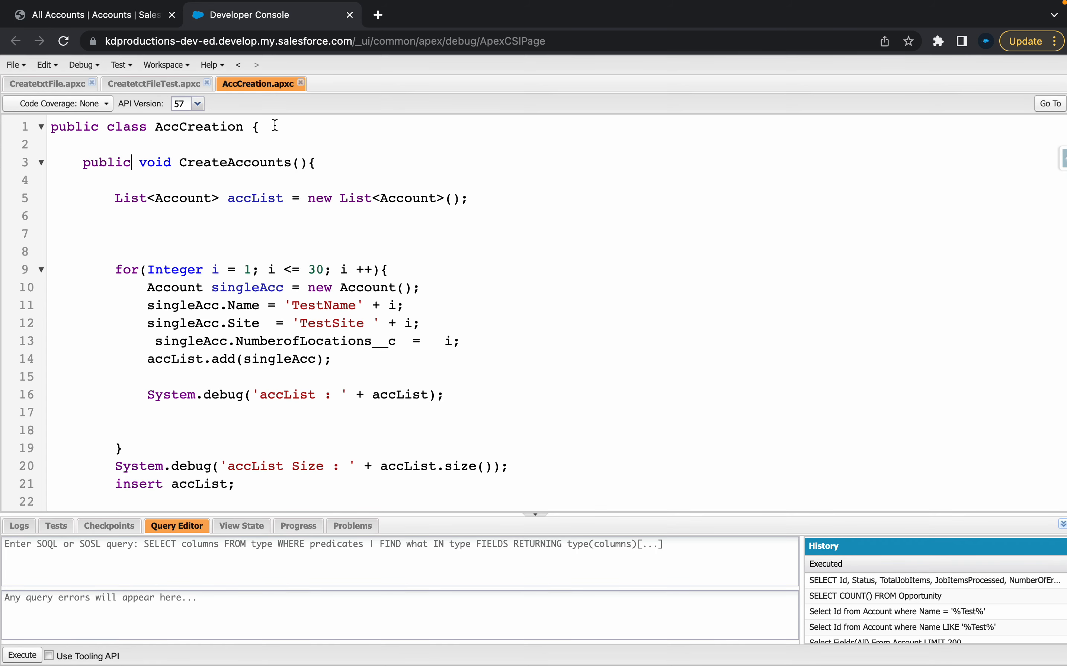
mouse_move(218, 444)
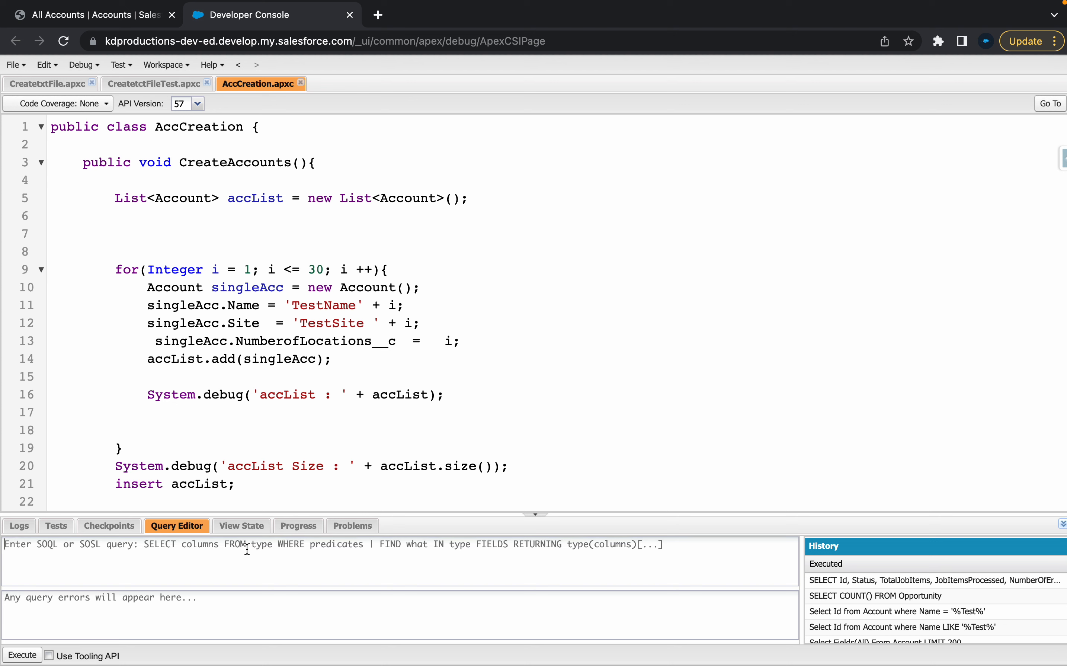
mouse_move(198, 536)
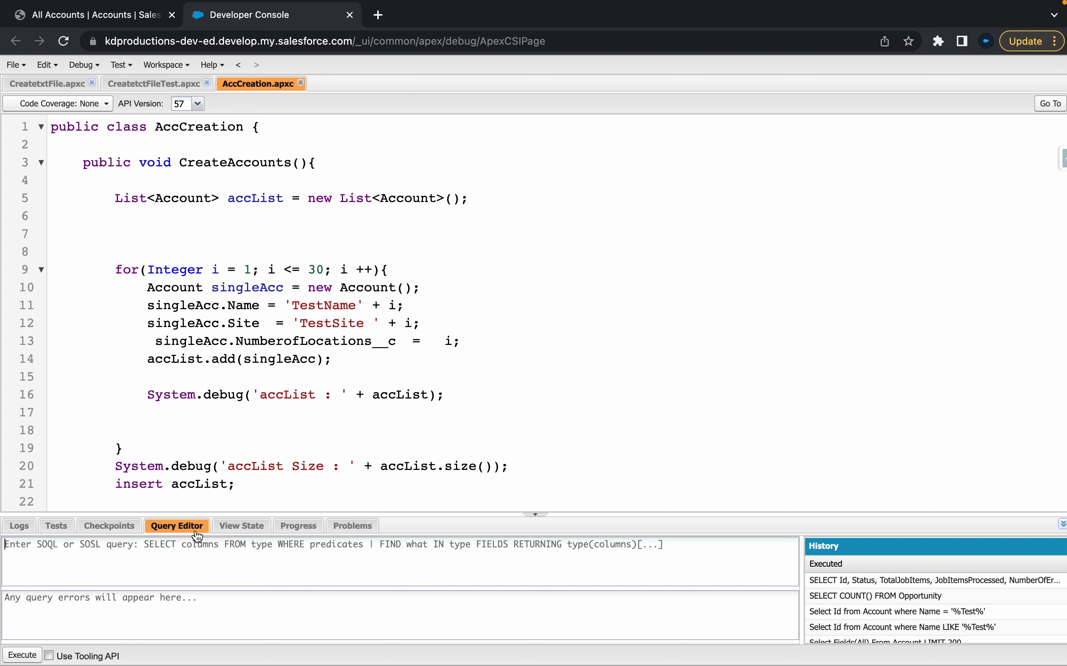
text(S)
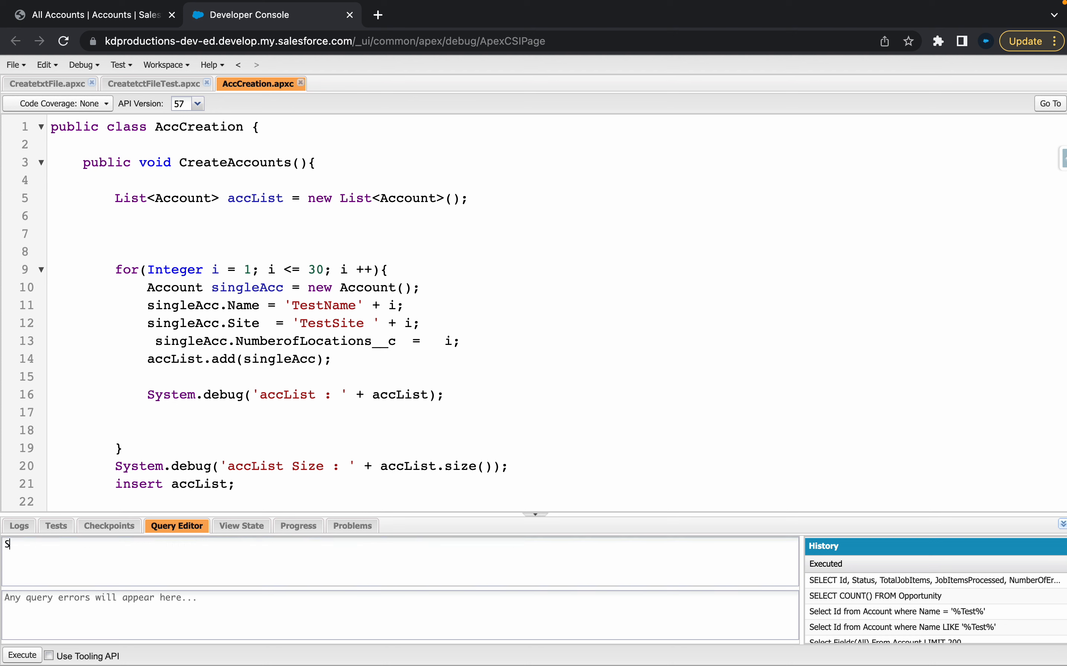
text(elect)
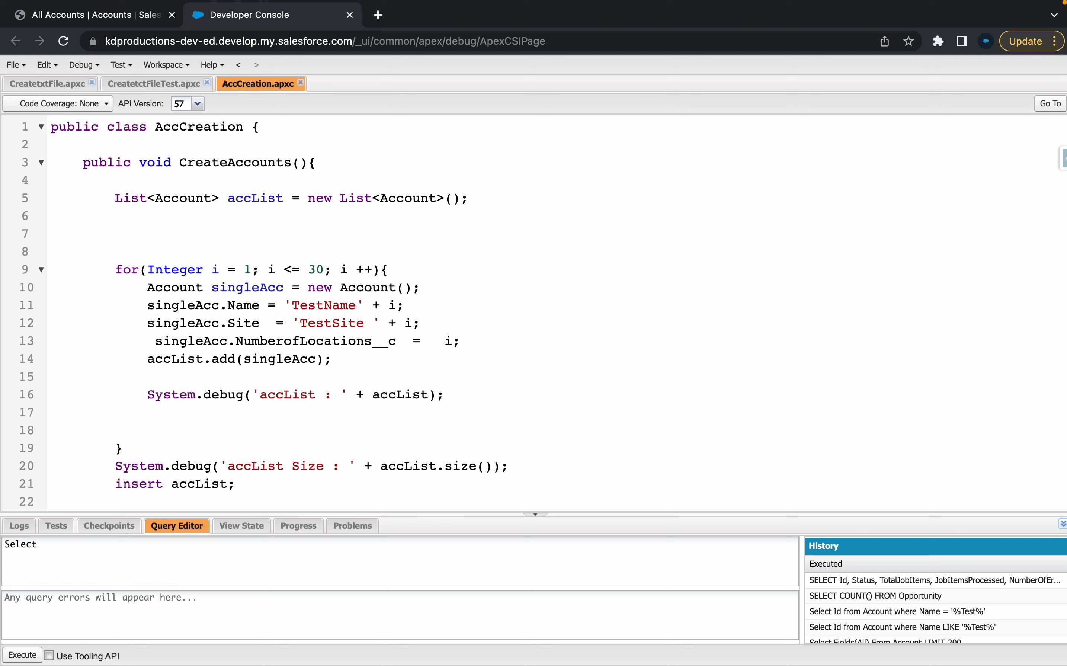
text(Fields(All)
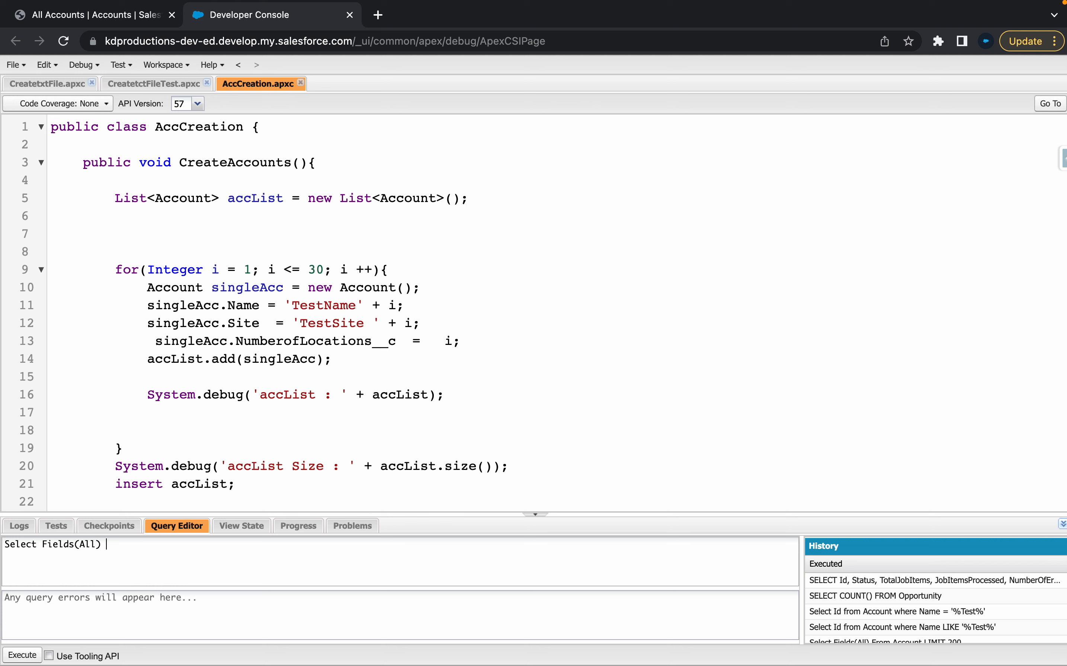
text(FROM)
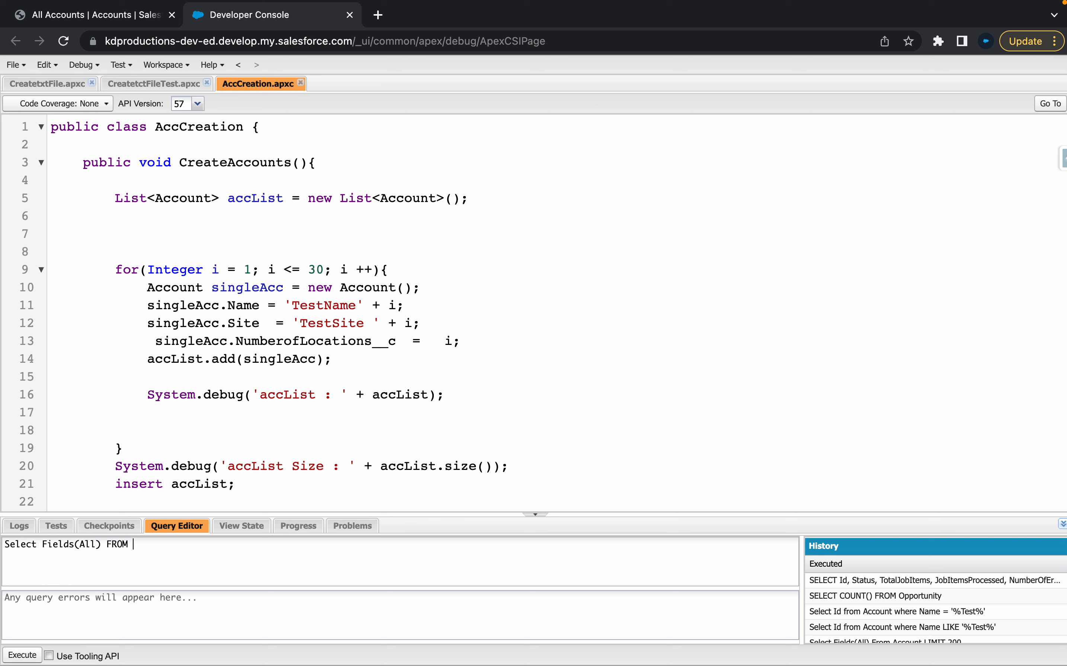
text(Account)
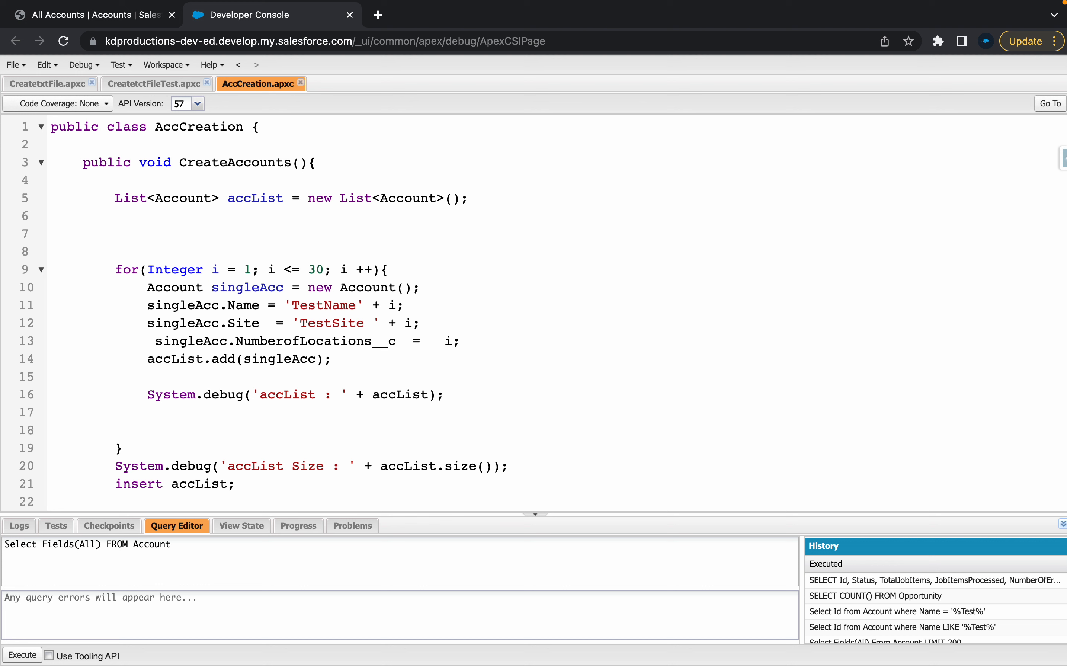
text(LIMIT 201)
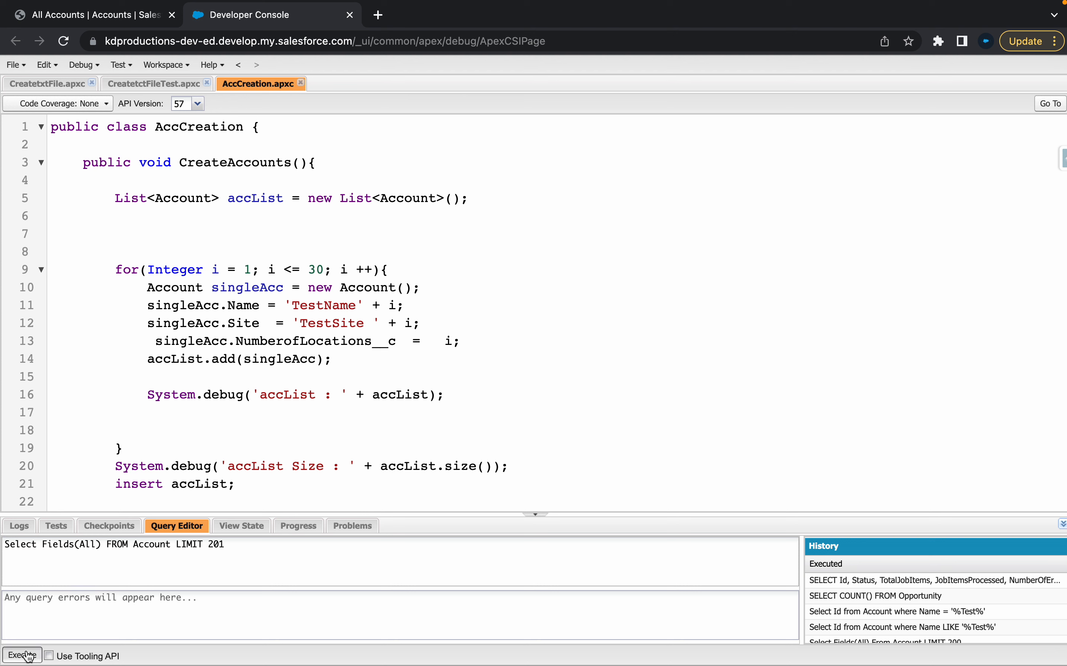
Execute the Account query, fix the LIMIT error by using 200, and run it again.
click(22, 655)
text(0)
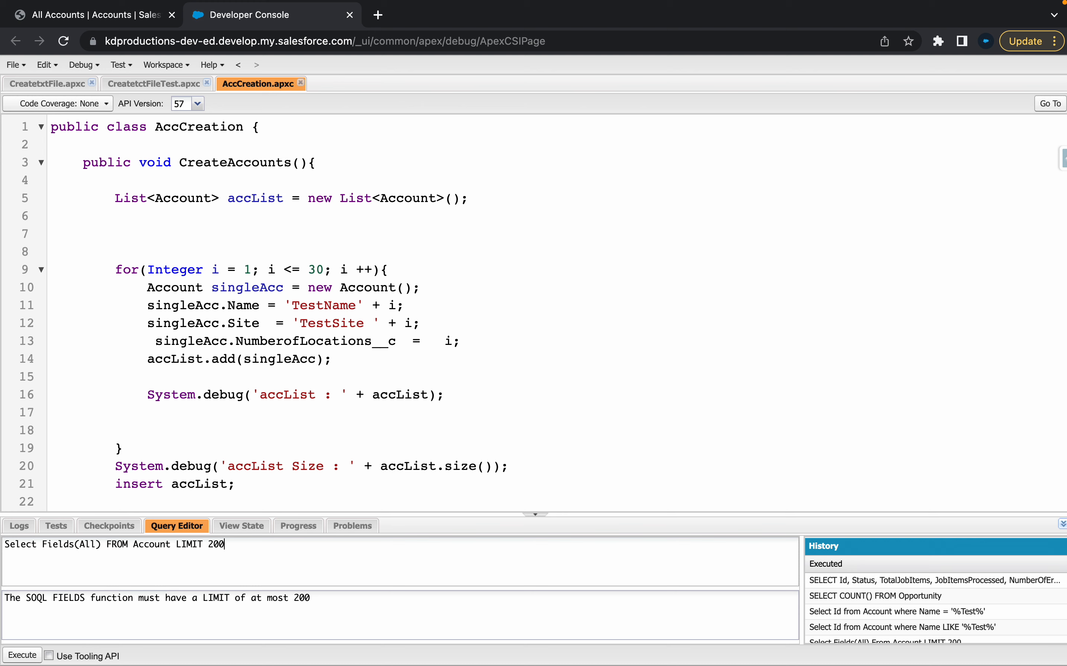
click(22, 655)
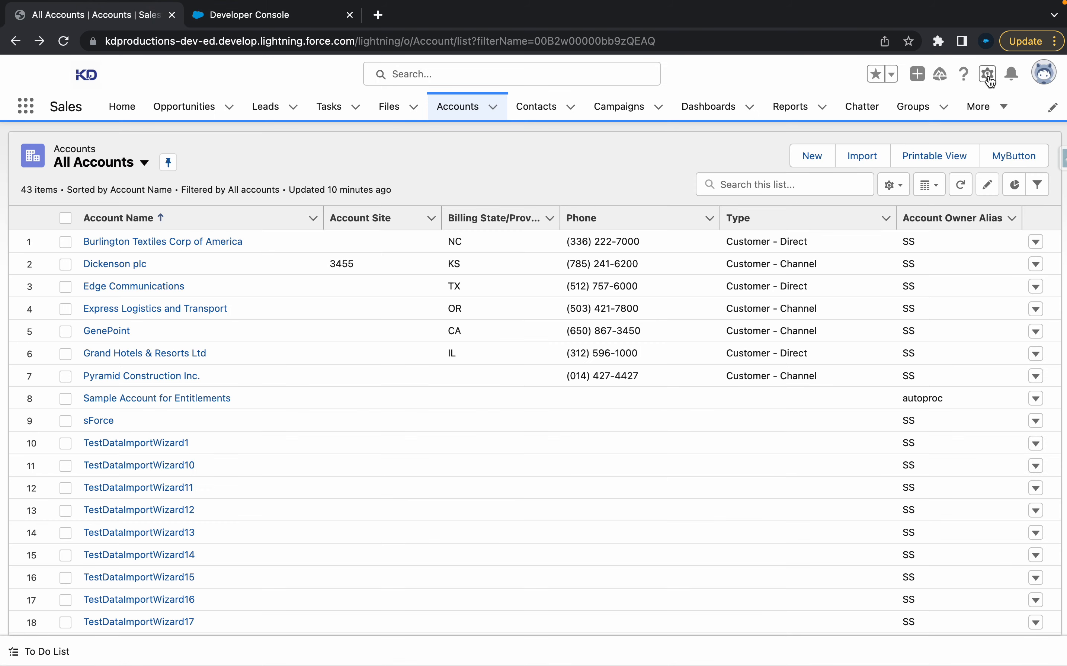
Find the KD Deleted Records object in Object Manager and copy its API name KD_Deleted_Records__c.
click(986, 73)
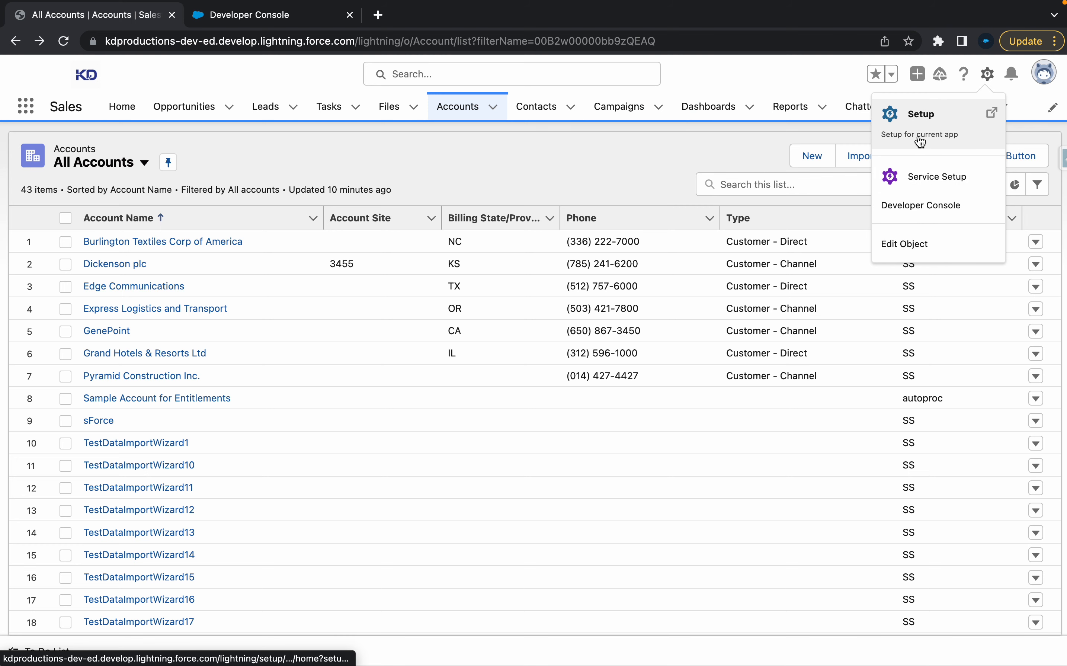
click(920, 114)
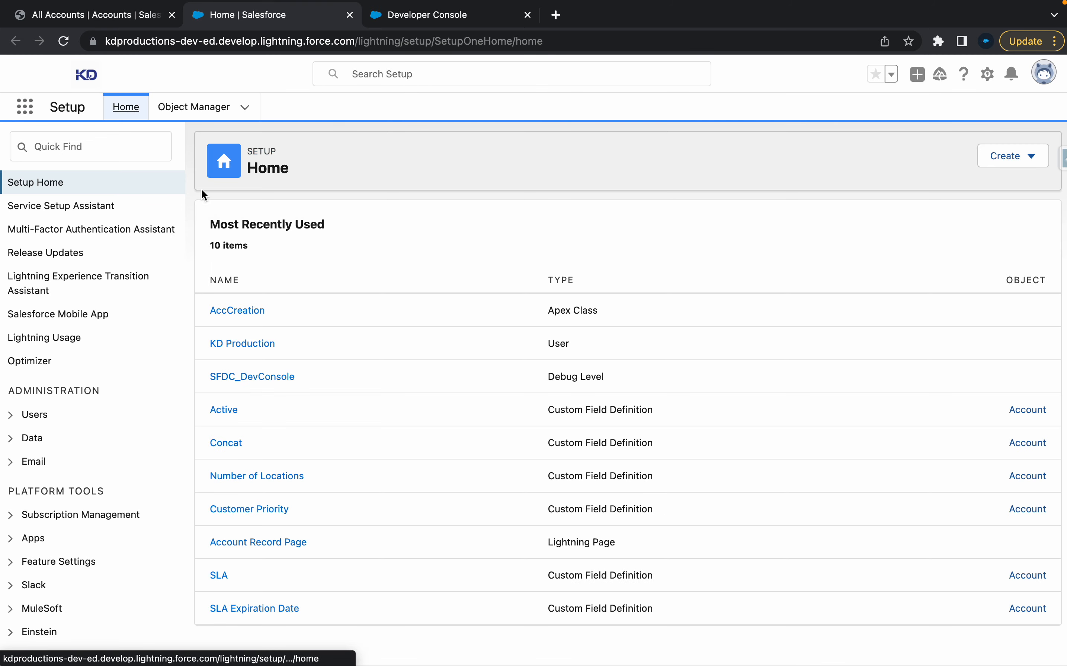
click(193, 107)
text(kd)
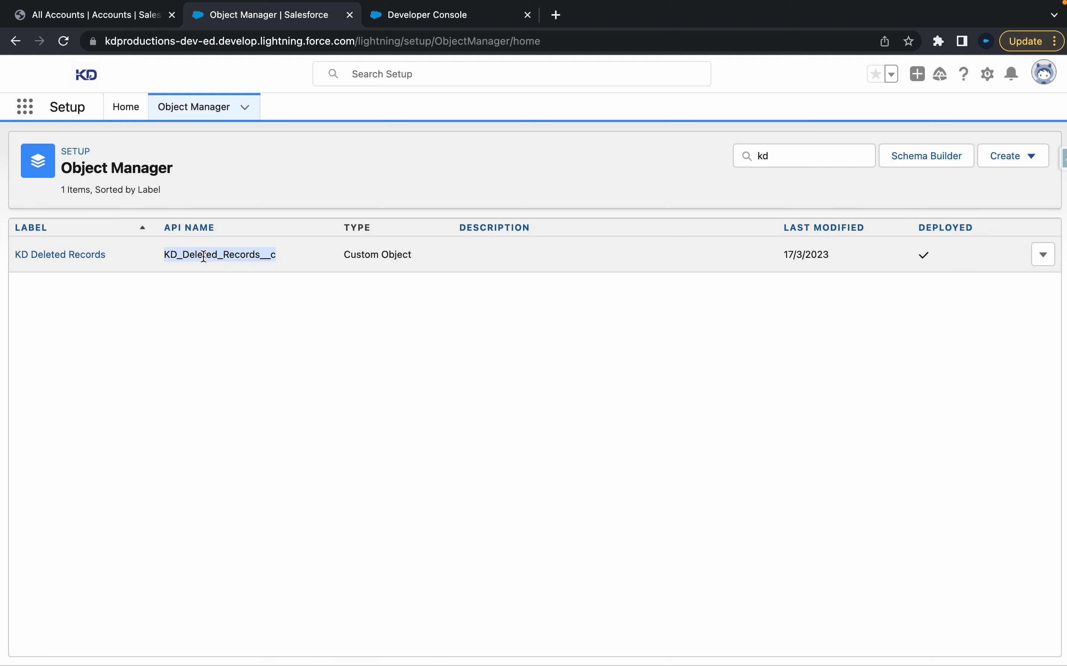
click(450, 14)
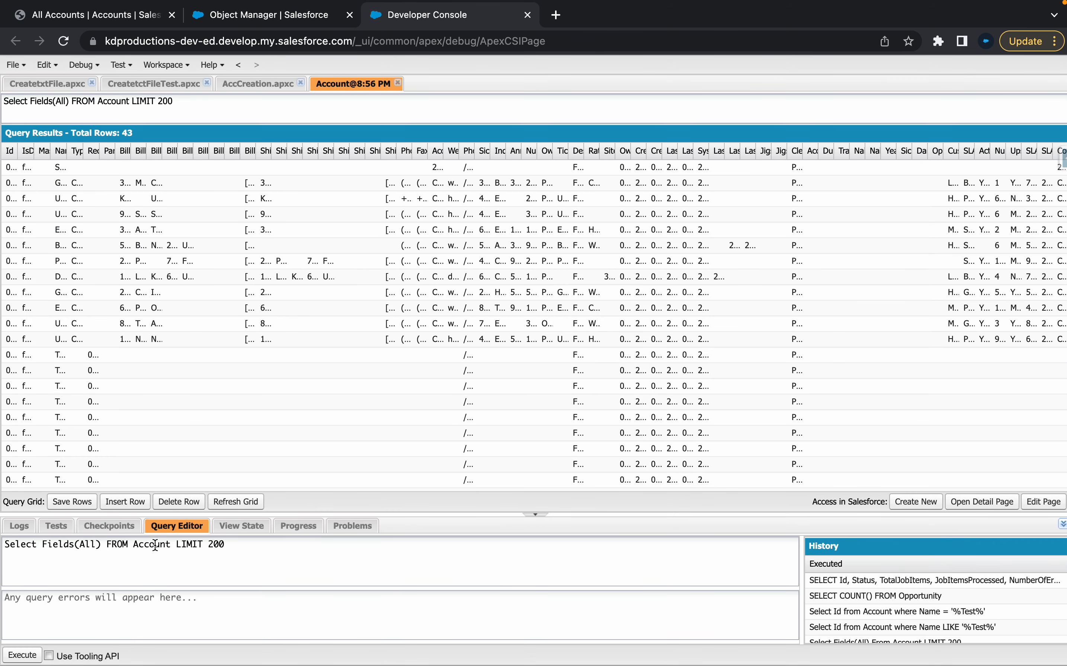
Query all fields of KD_Deleted_Records__c with limit 200, returning 80 rows.
click(21, 654)
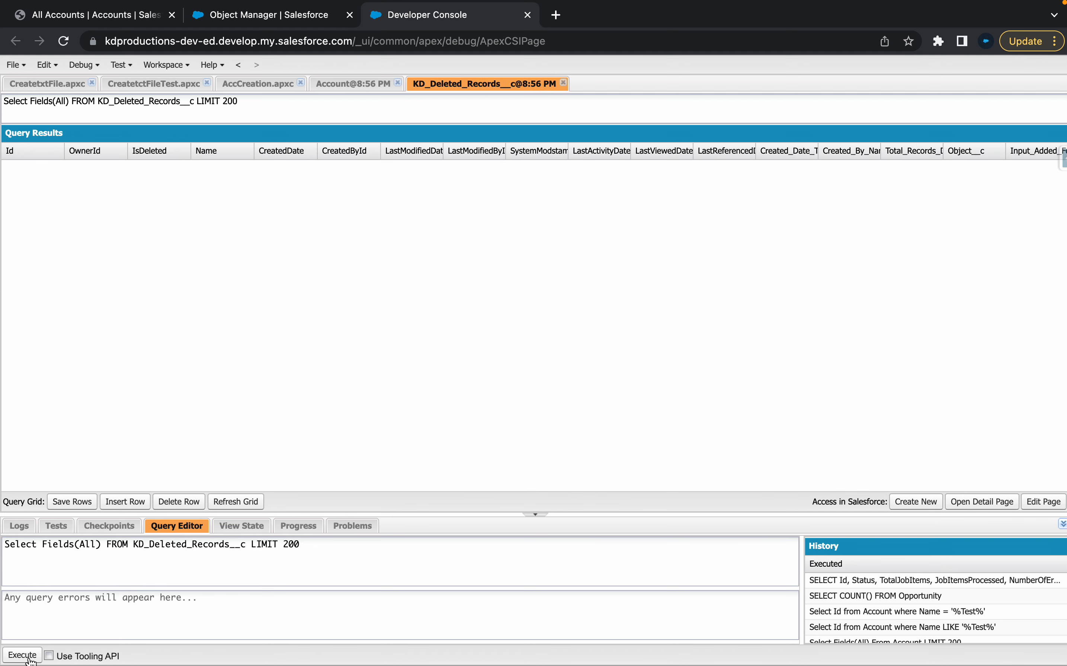
click(22, 655)
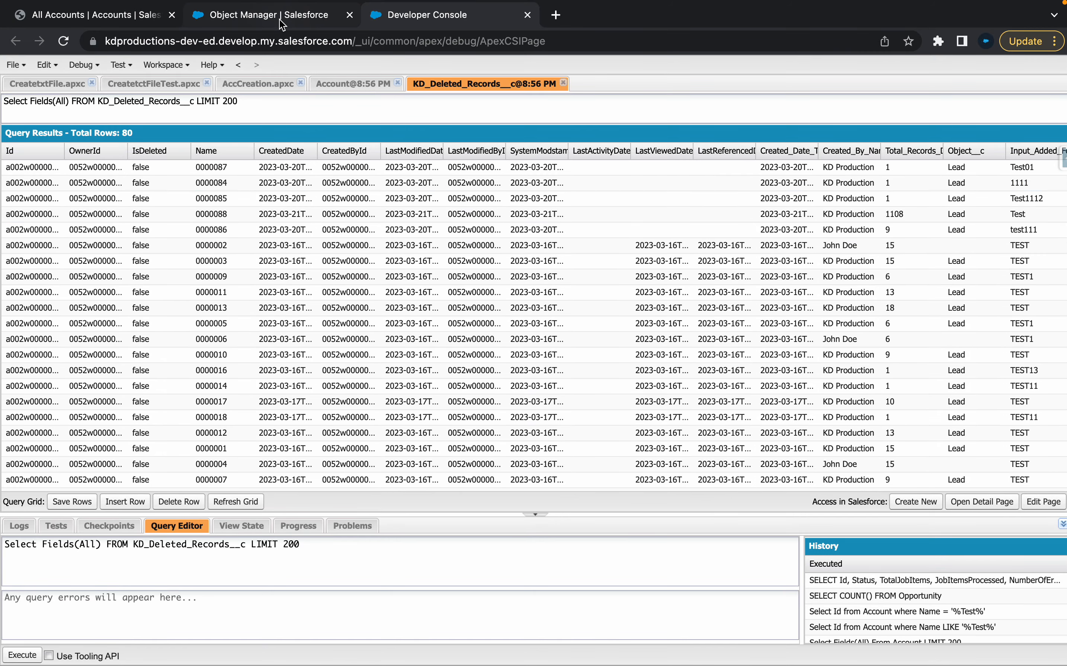
mouse_move(265, 14)
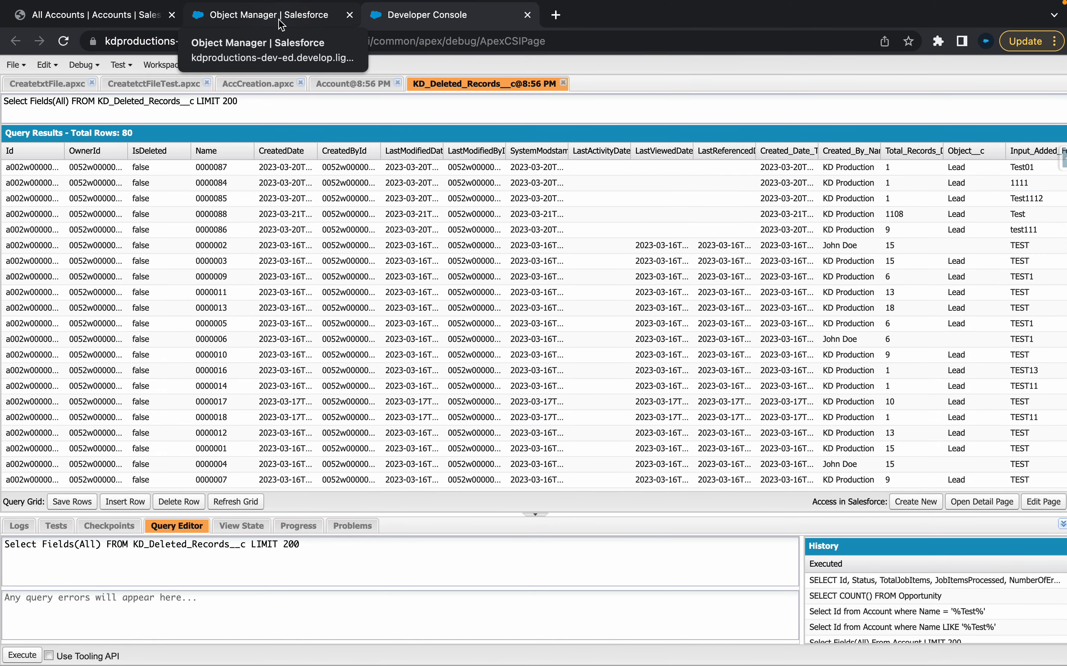